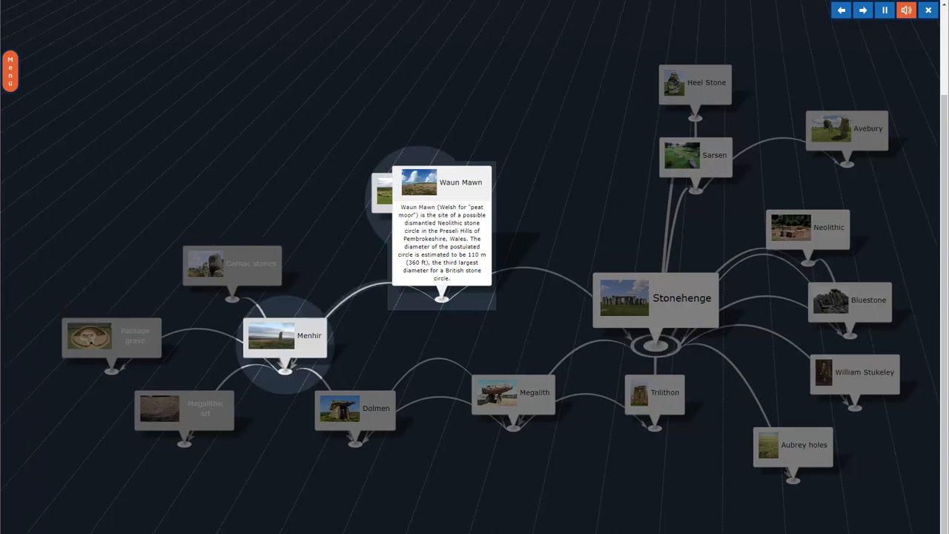
Expand the Waun Mawn and Passage grave cards, then reach the Carnac stones card.
left_click(285, 335)
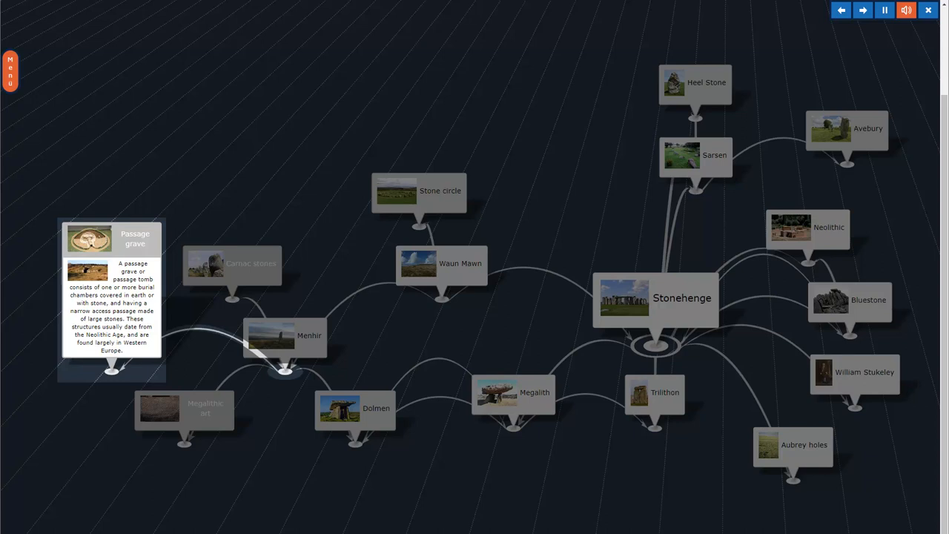
left_click(231, 263)
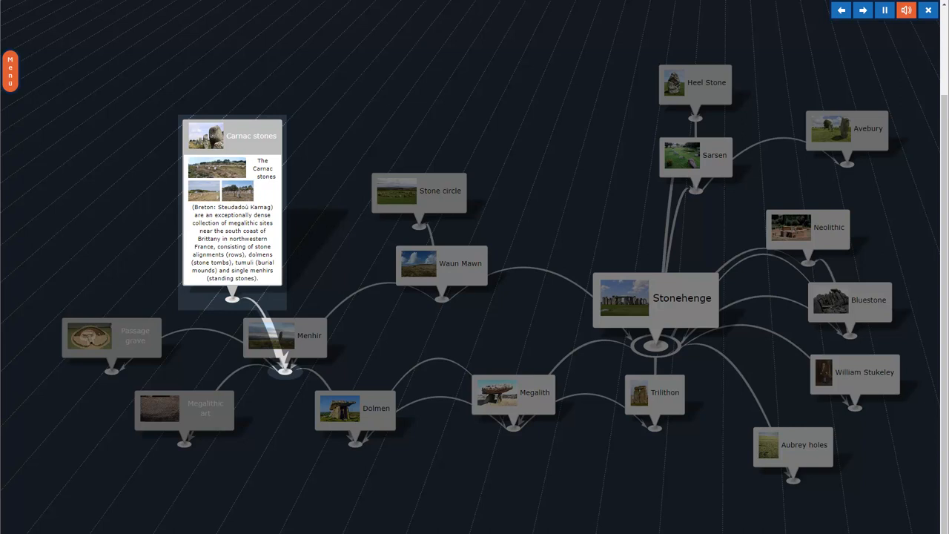
Expand the Stone circle card and then the Heel Stone description card.
left_click(418, 190)
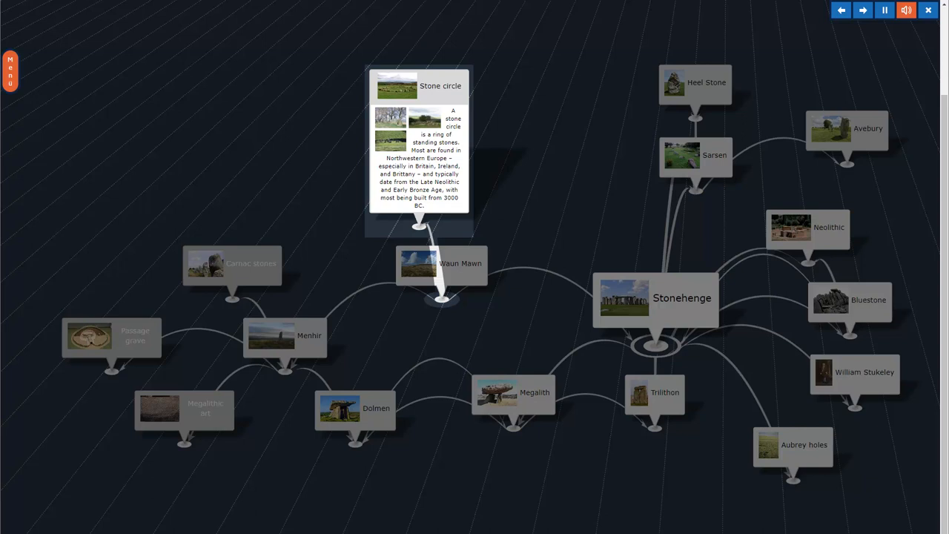
left_click(694, 156)
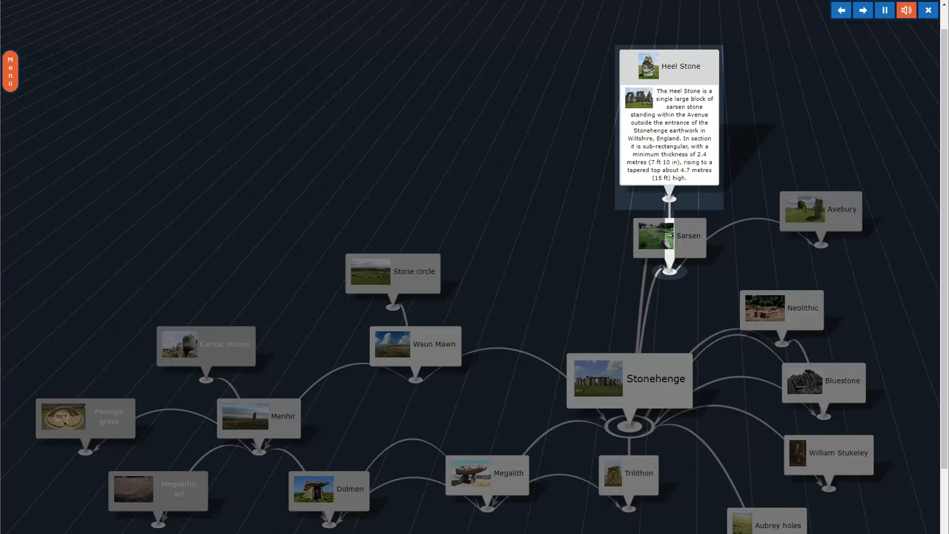
Expand the Megalith node's image-and-text description card.
left_click(821, 208)
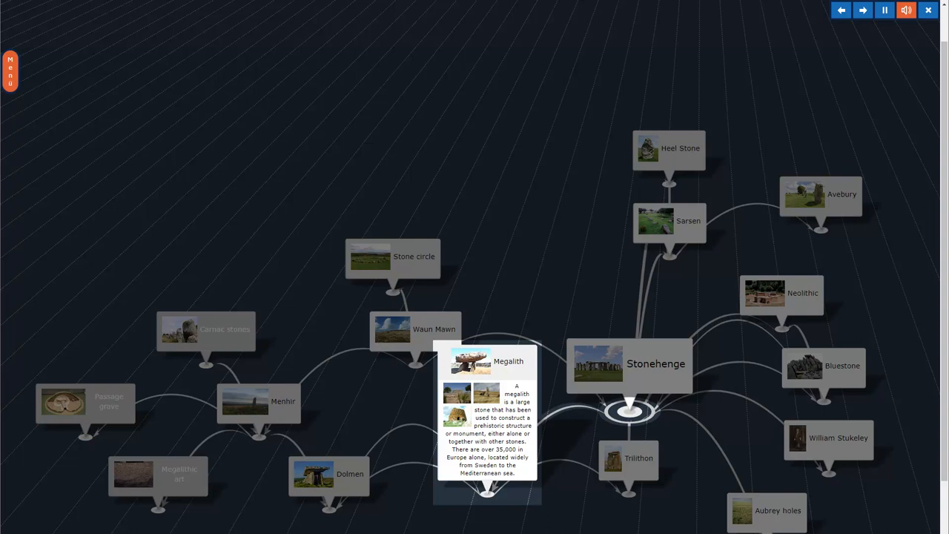
Expand the Dolmen, Aubrey holes and Trilithon description cards in turn.
left_click(329, 474)
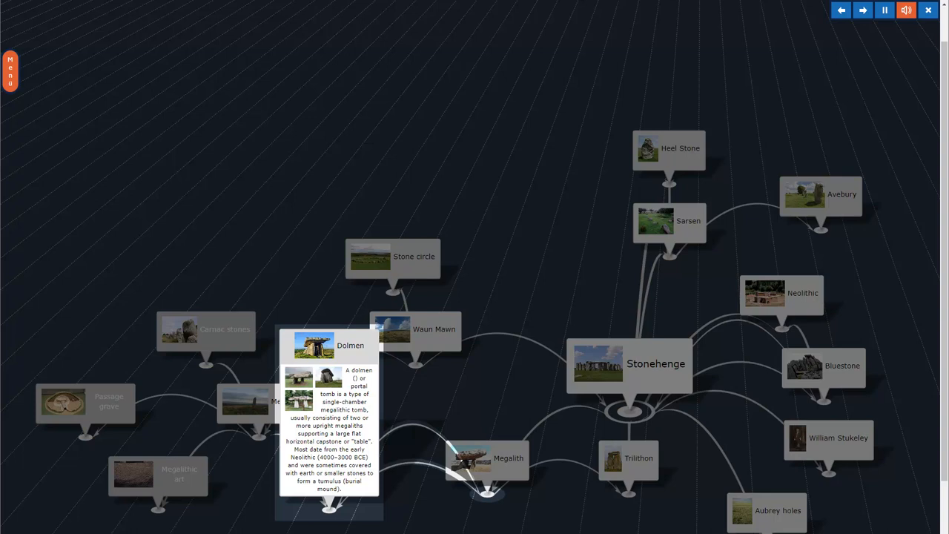
left_click(768, 510)
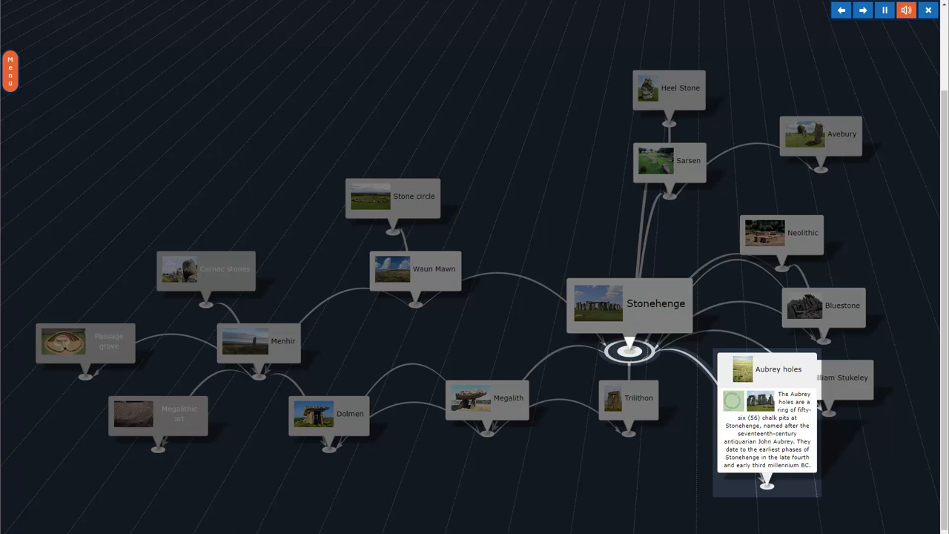
left_click(628, 398)
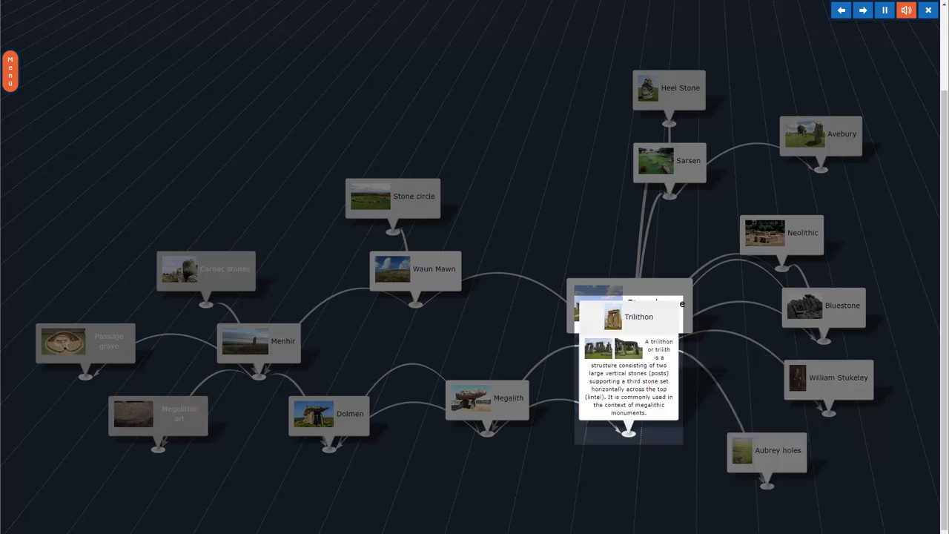